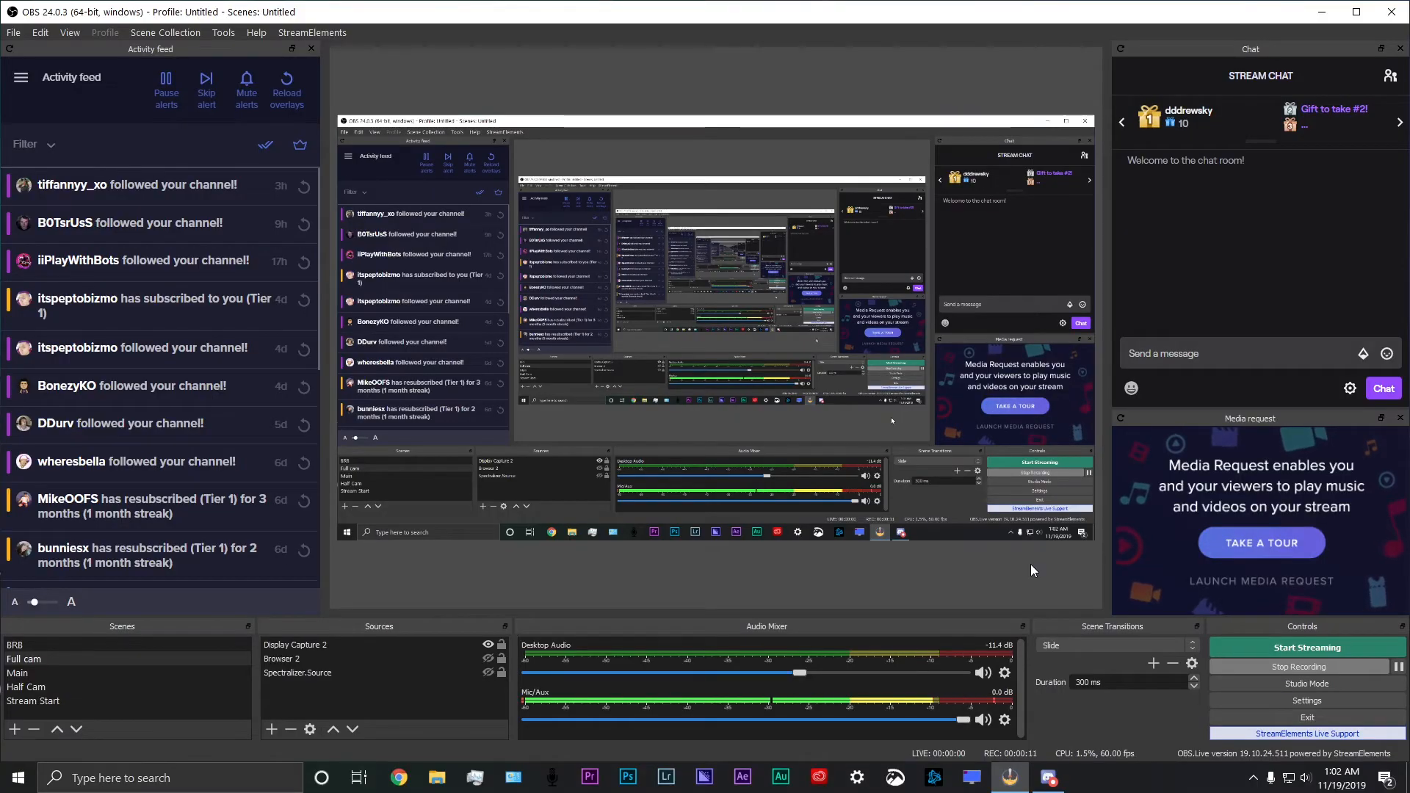
mouse_move(1050, 588)
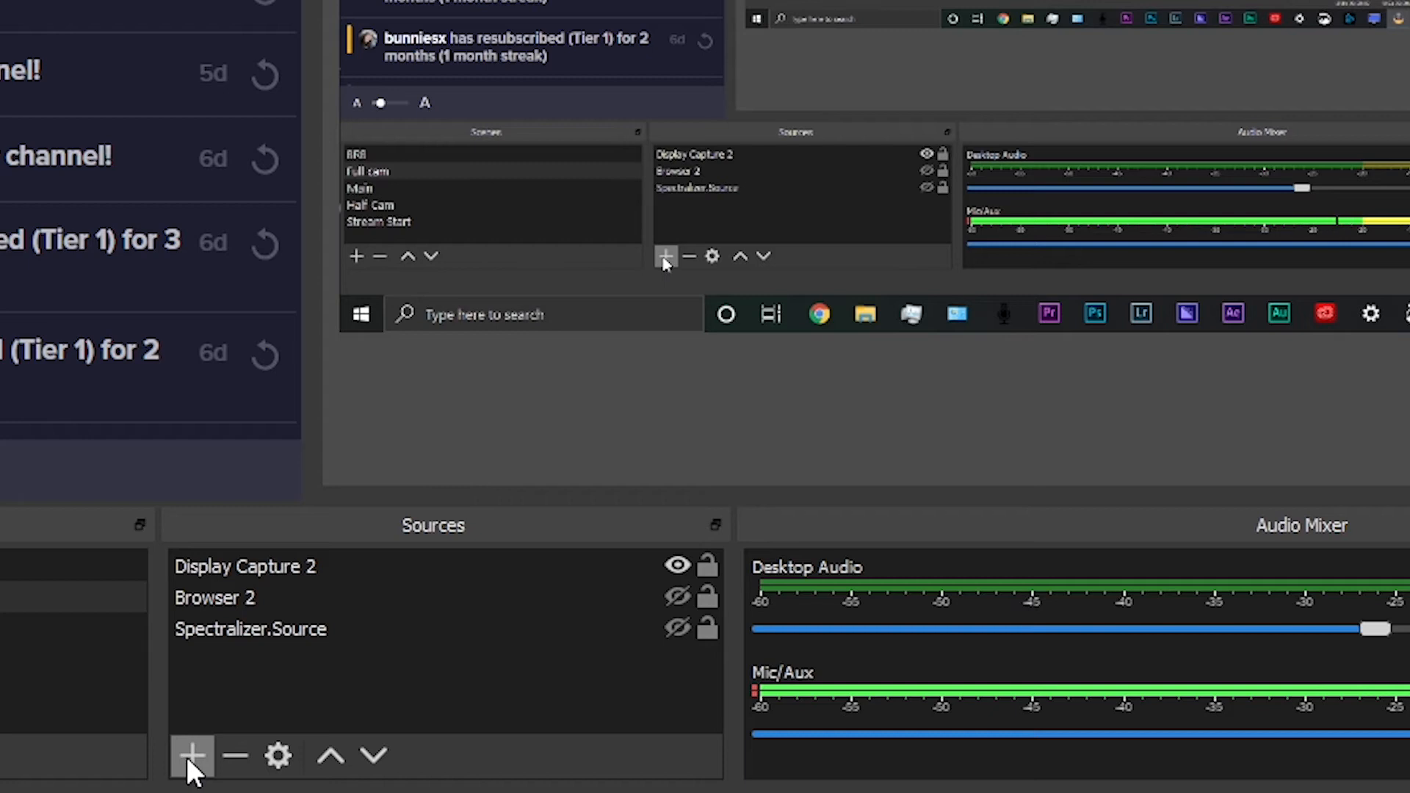
Step: Add a Video Capture Device 2 source to the Full cam scene with default device settings
click(192, 755)
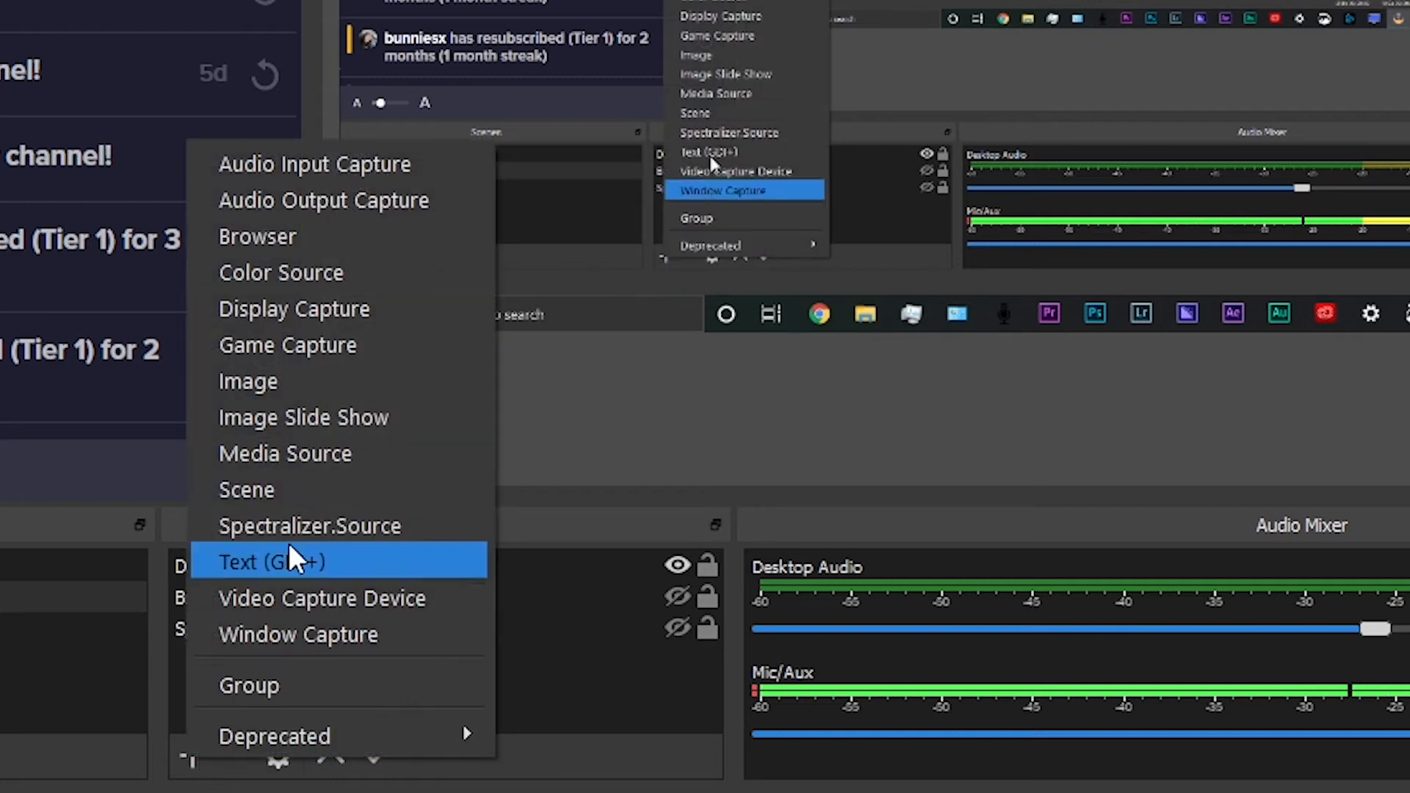
mouse_move(742, 152)
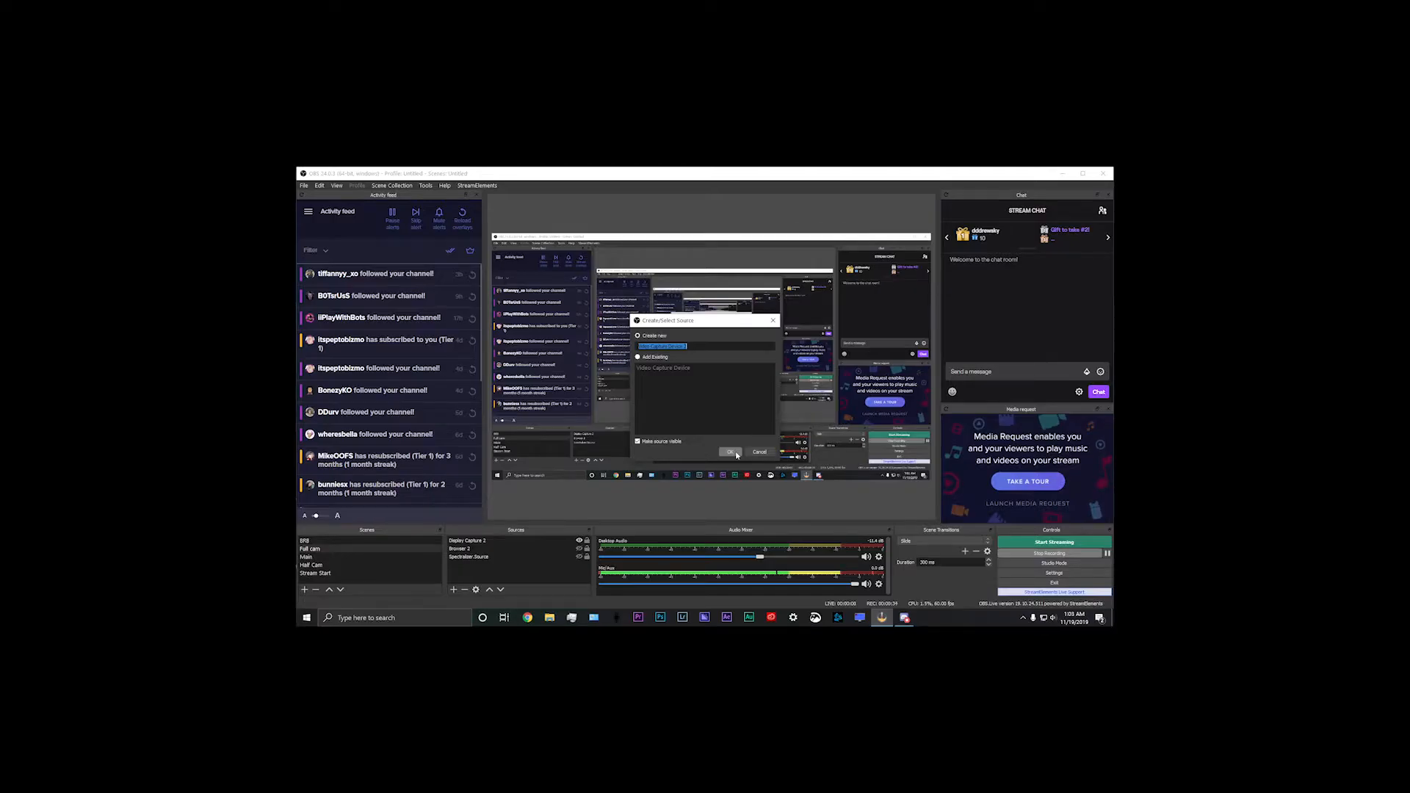
click(730, 450)
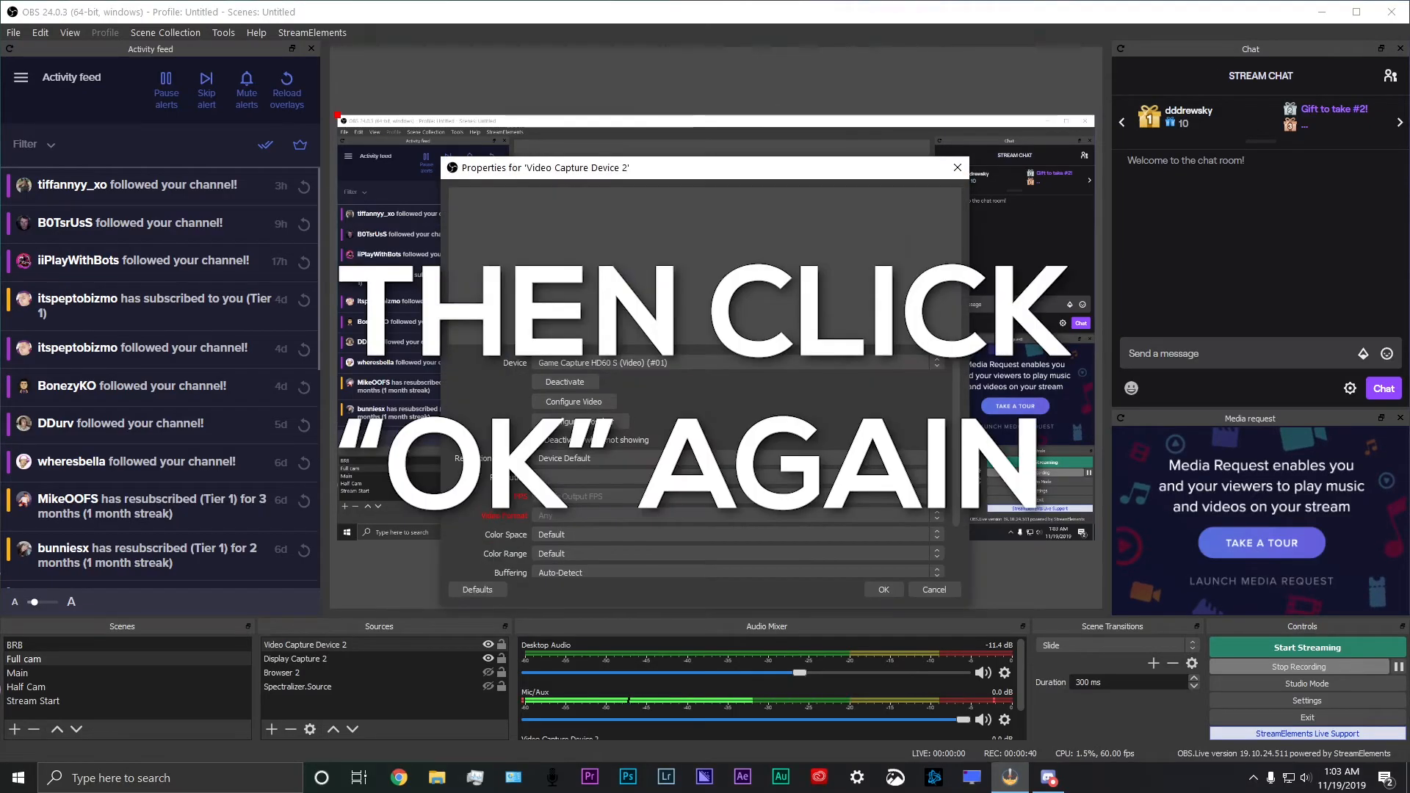
click(882, 589)
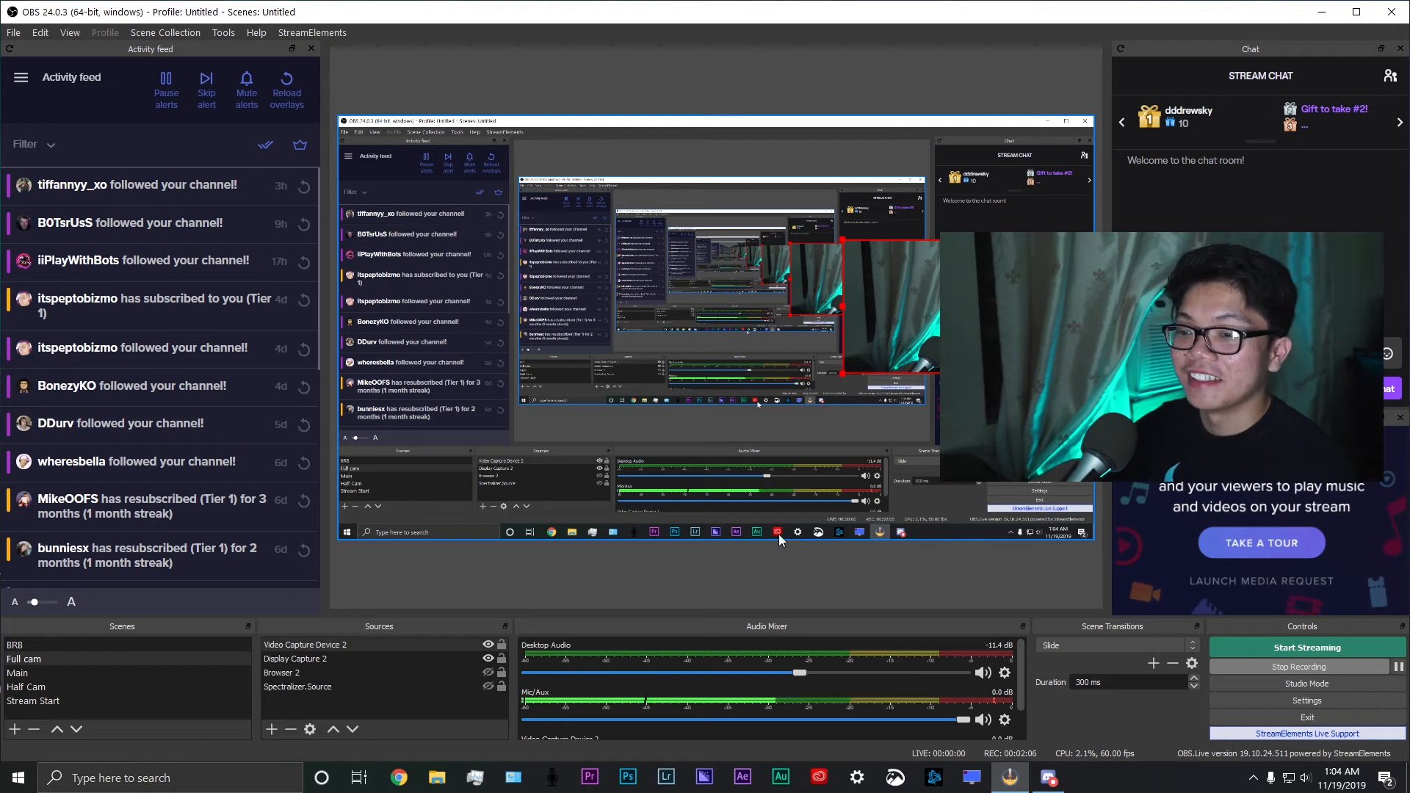
mouse_move(877, 577)
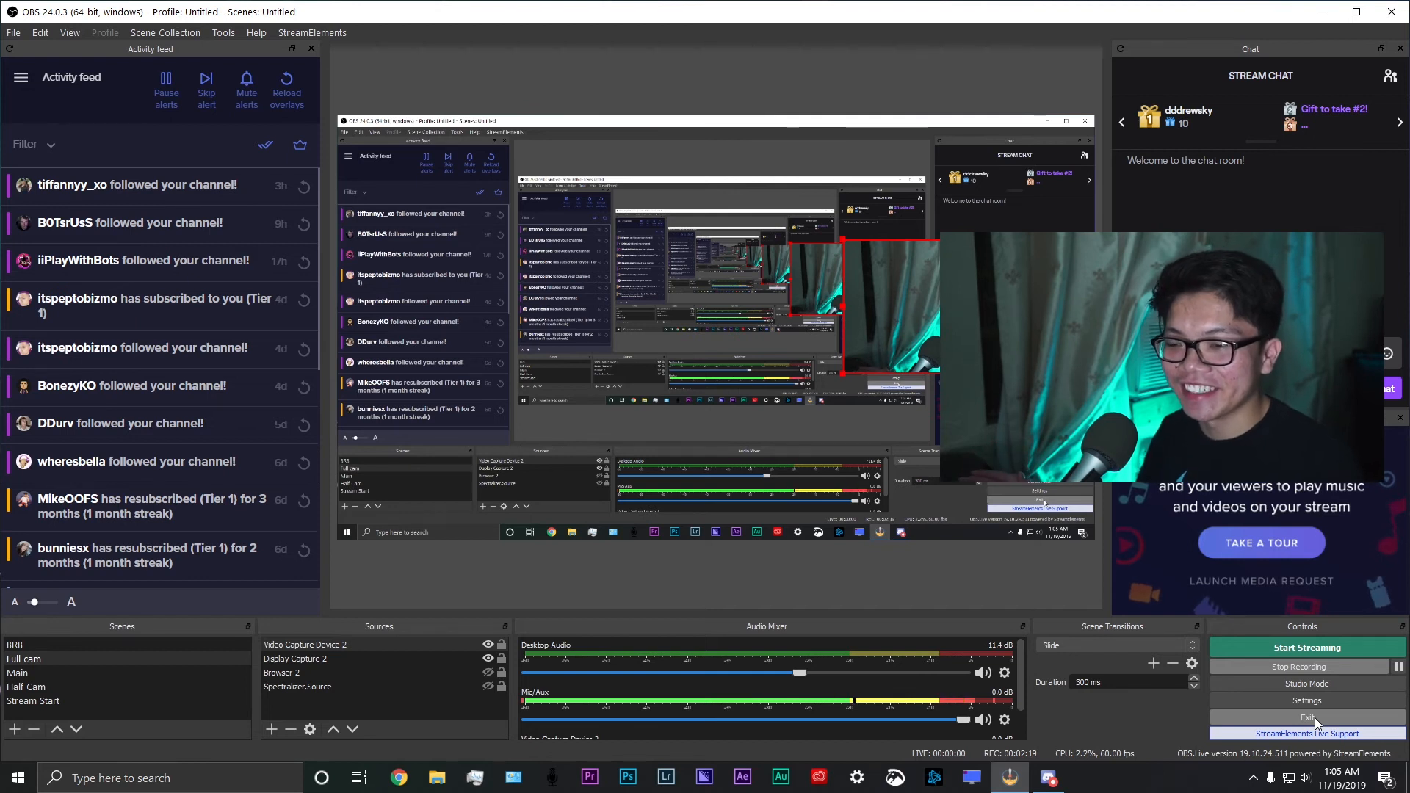
mouse_move(1305, 717)
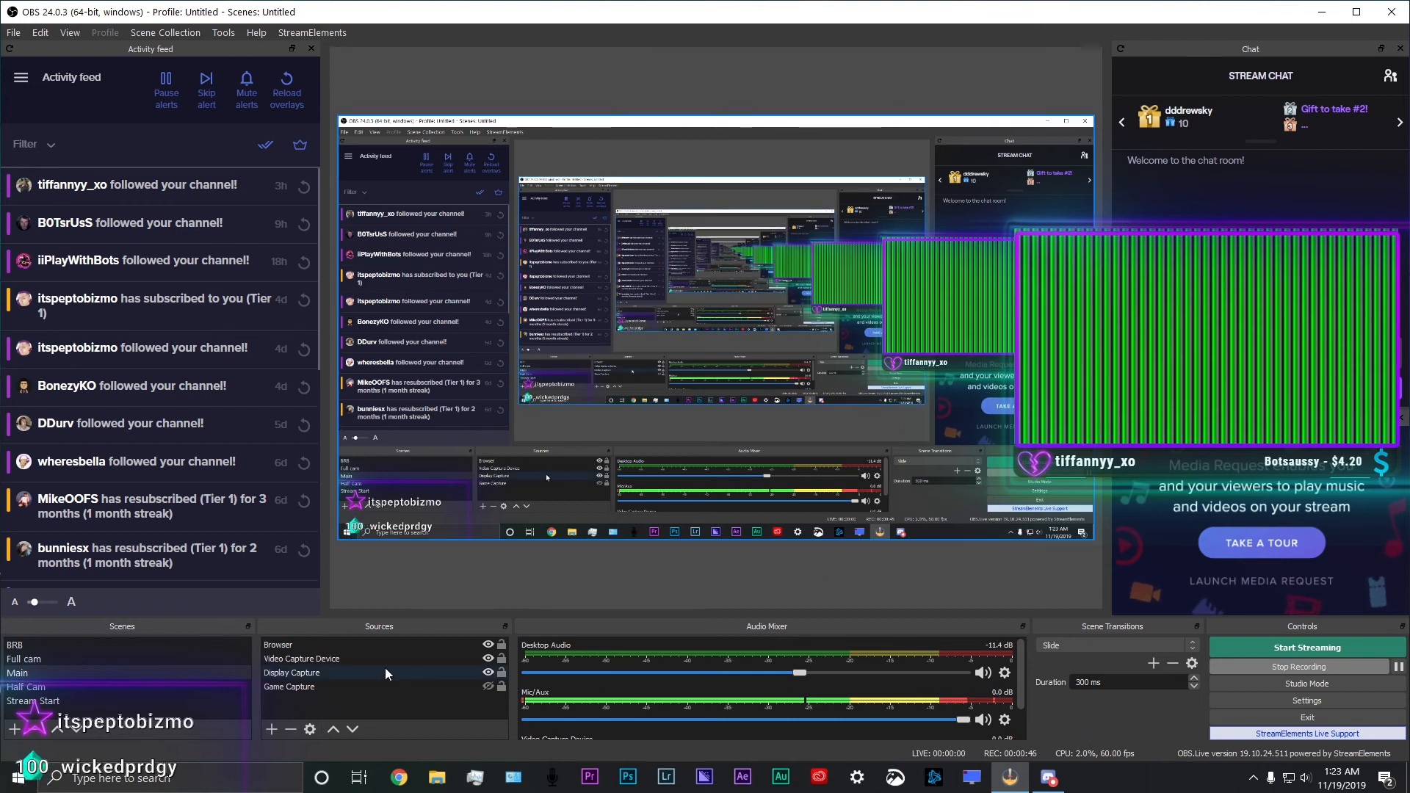
Step: Deactivate the camera feed in the Main scene's Video Capture Device properties
double_click(301, 658)
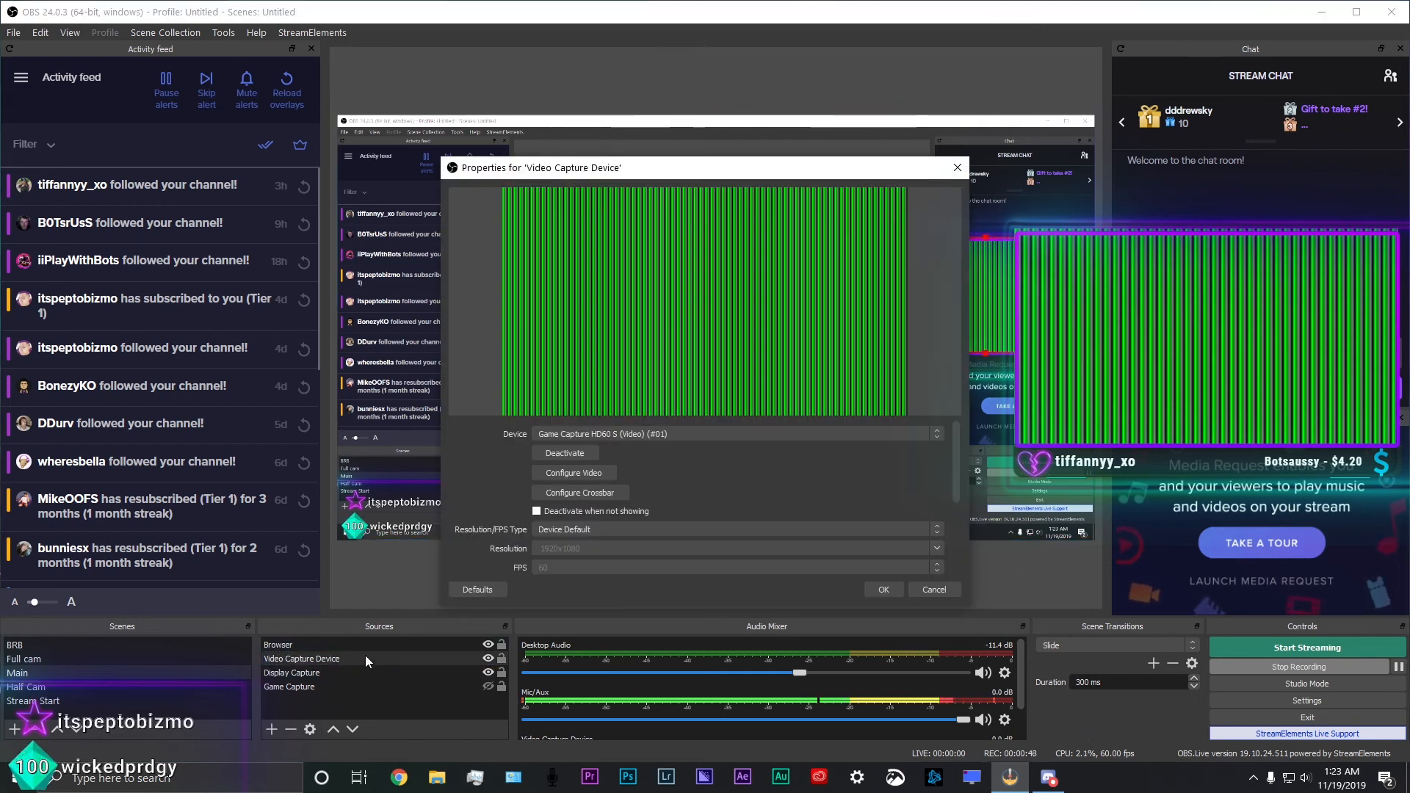
click(564, 452)
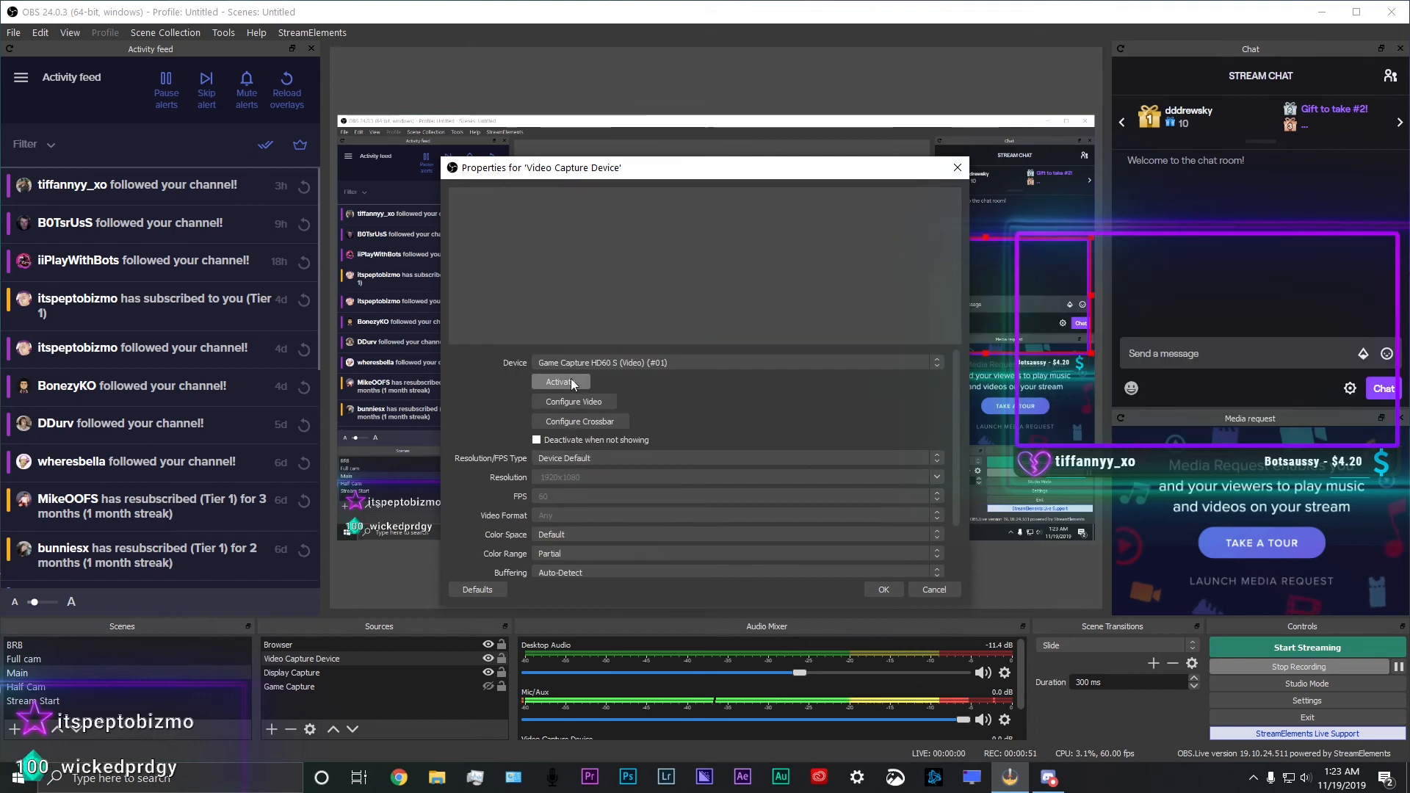